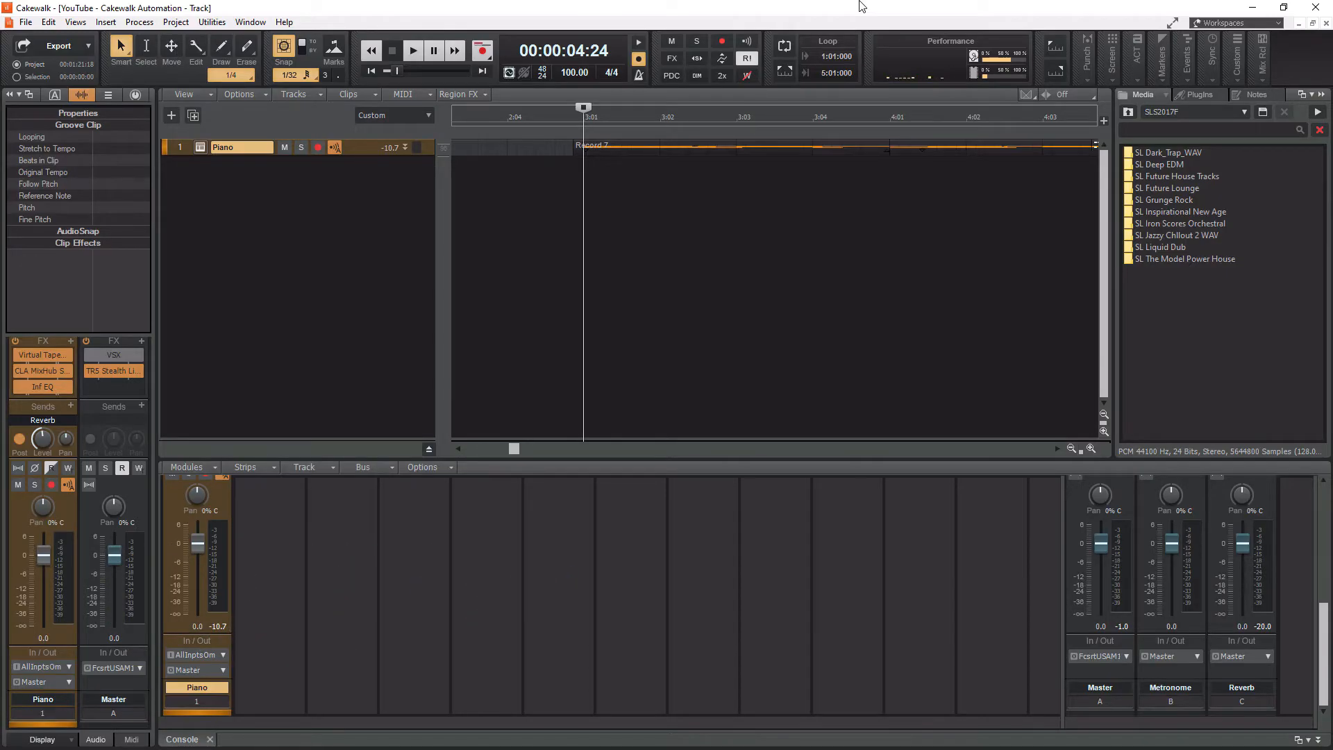
Step: Check the File > Import submenu, where Audio is greyed out, and leave without importing
{"action": "left_click", "coordinate": [621, 183]}
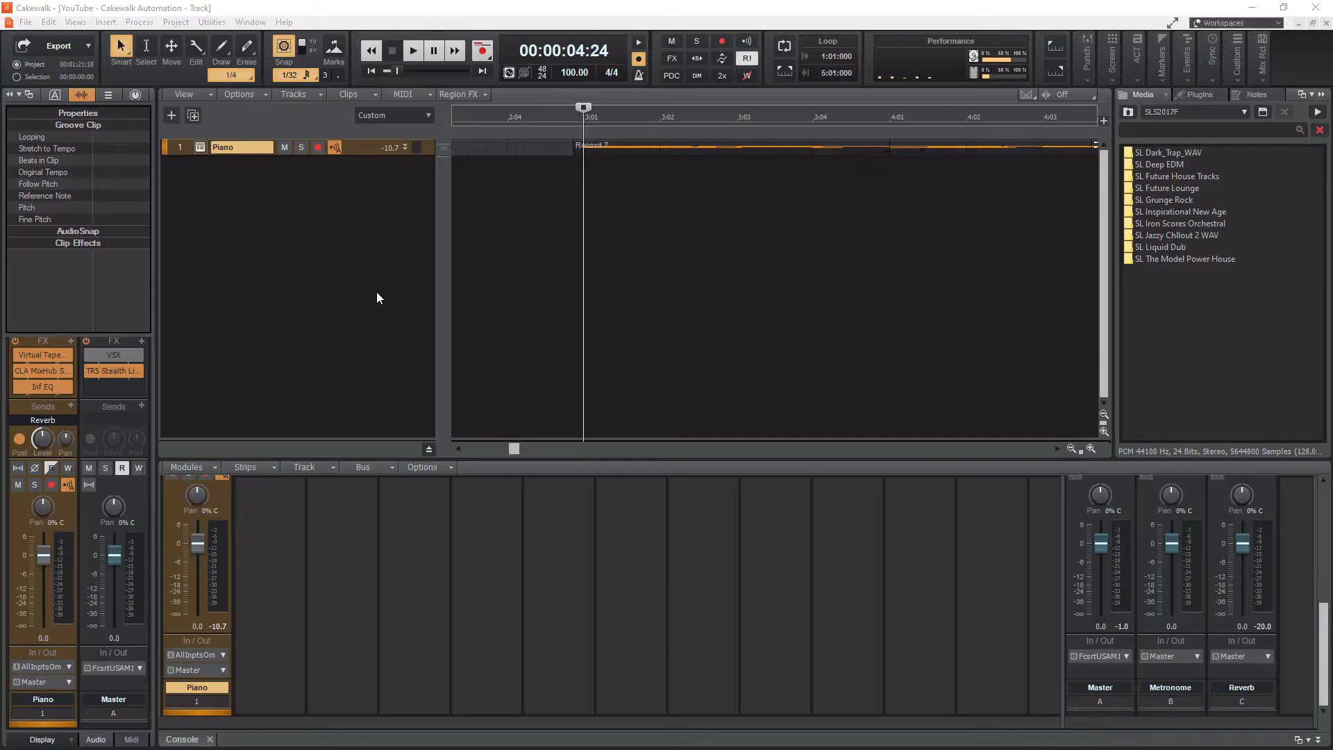
{"action": "mouse_move", "coordinate": [25, 39]}
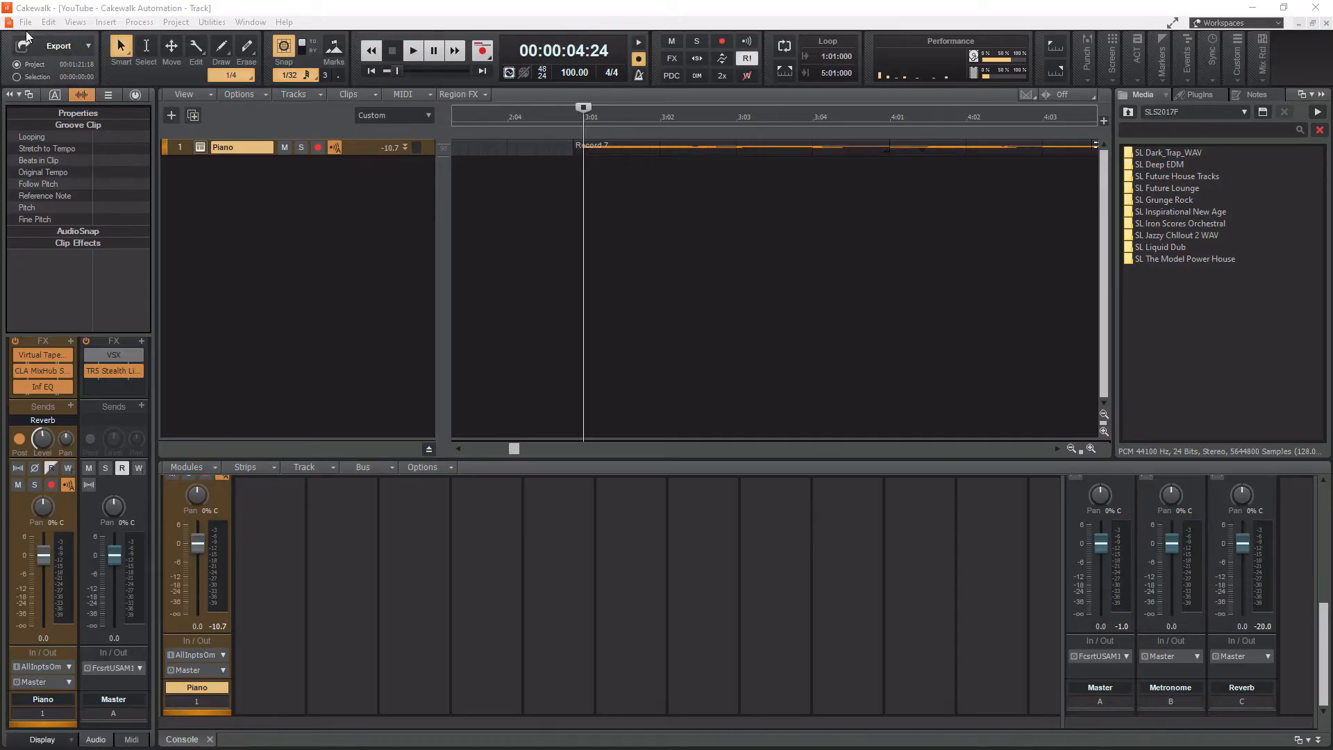
{"action": "left_click", "coordinate": [25, 21]}
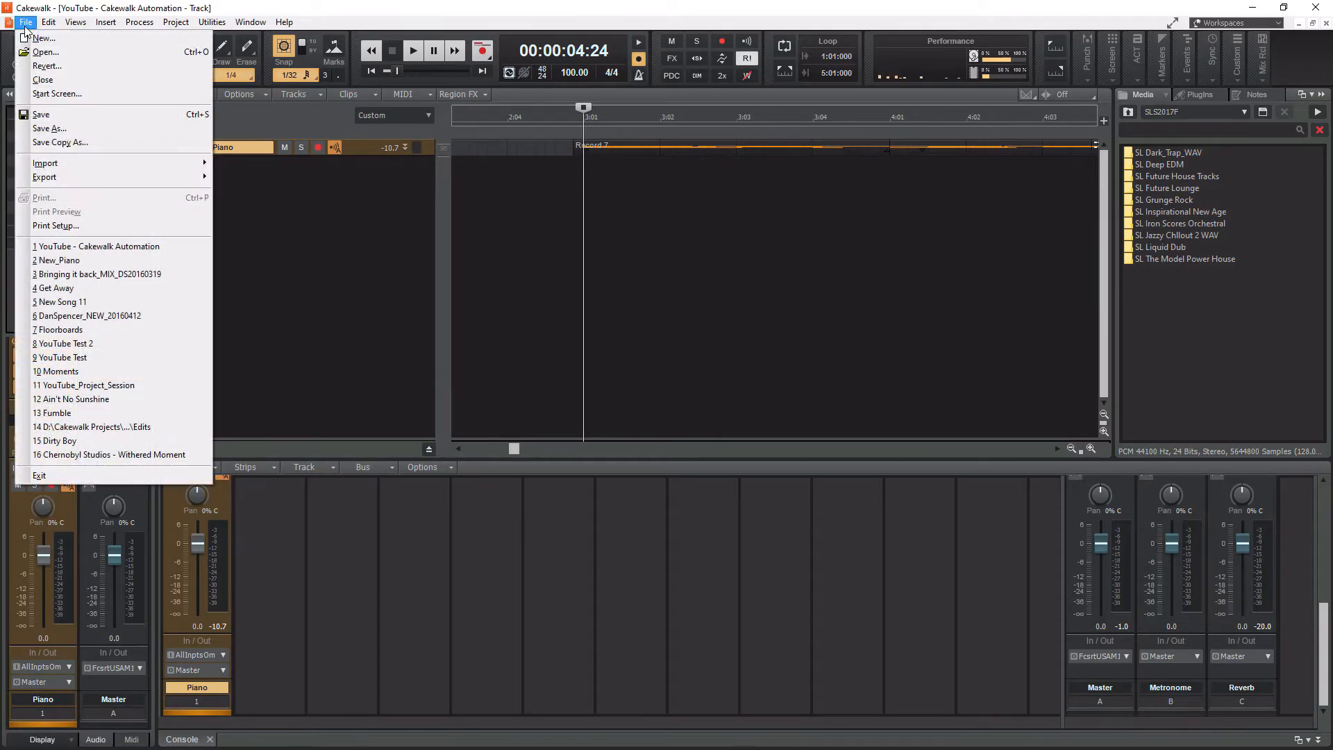
{"action": "mouse_move", "coordinate": [44, 163]}
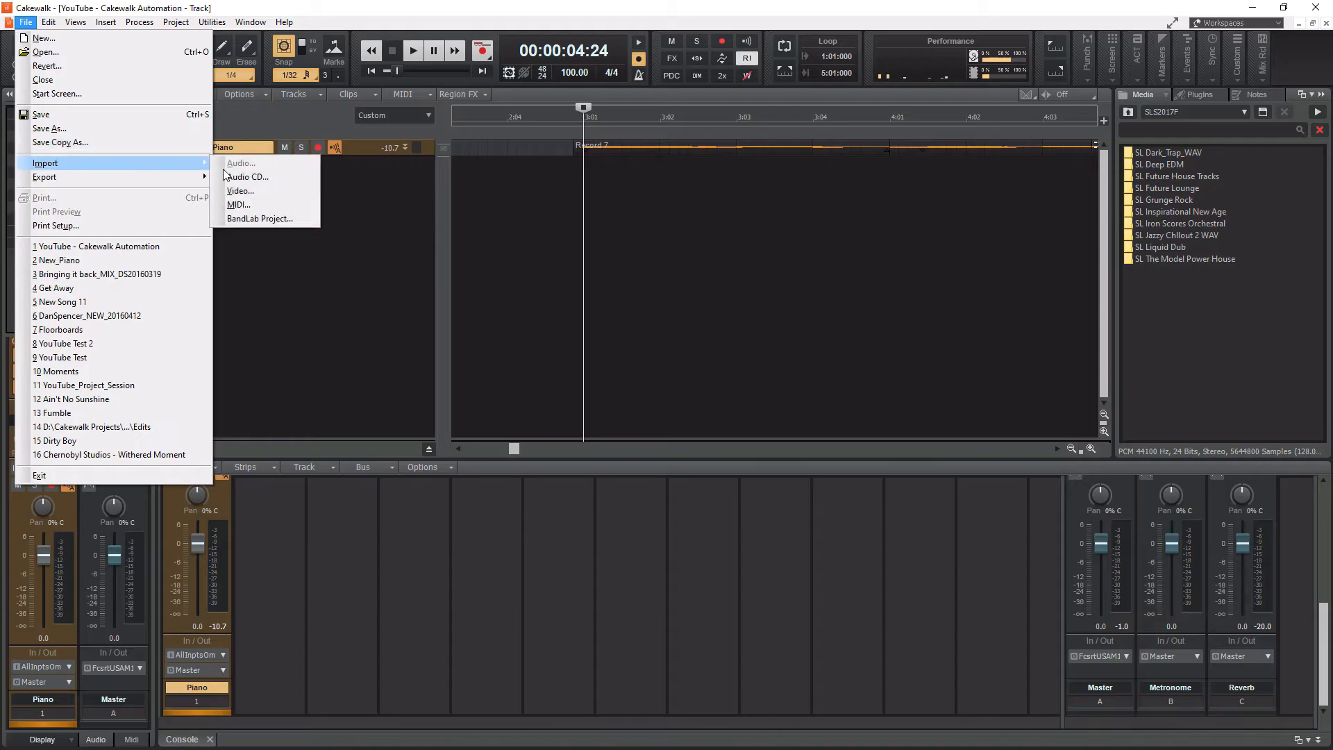
{"action": "left_click", "coordinate": [240, 163]}
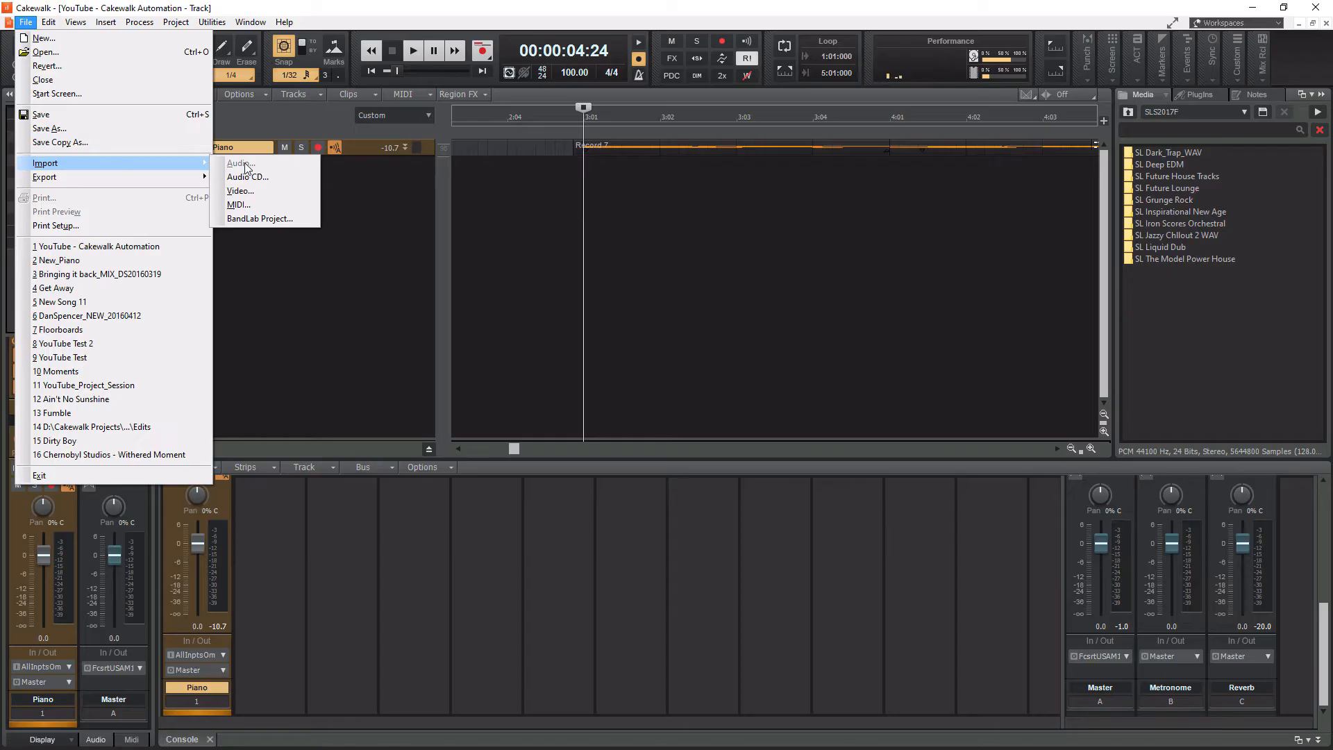
{"action": "left_click", "coordinate": [324, 285]}
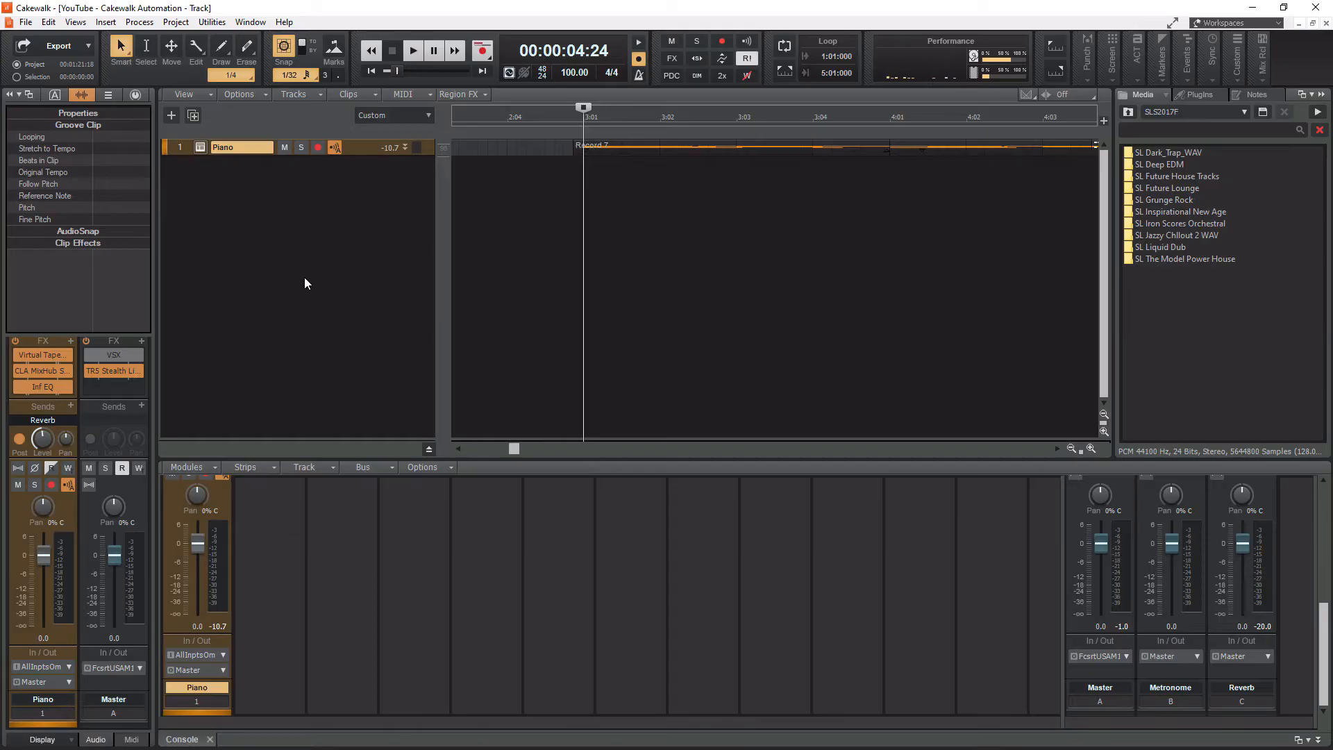
{"action": "mouse_move", "coordinate": [213, 191]}
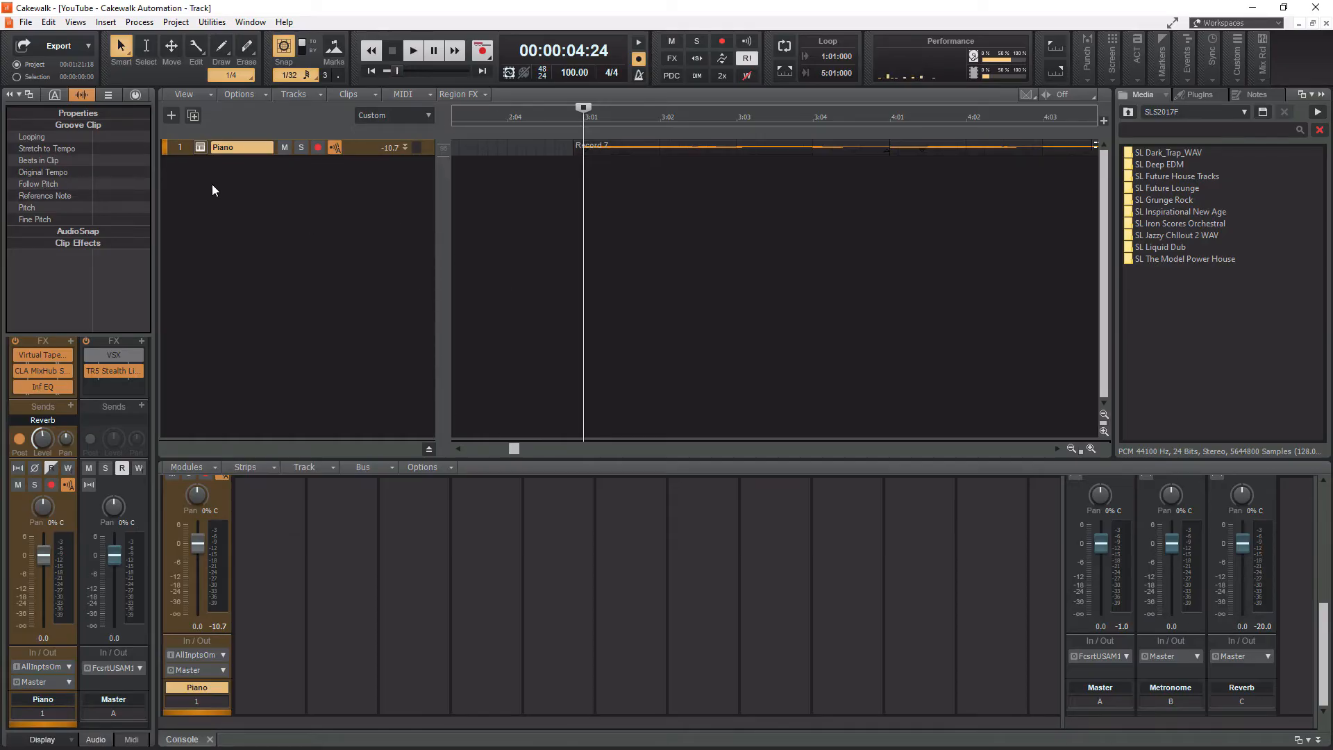
Step: Insert a new audio track, Track 2, from the track-pane context menu and select it
{"action": "right_click", "coordinate": [212, 190]}
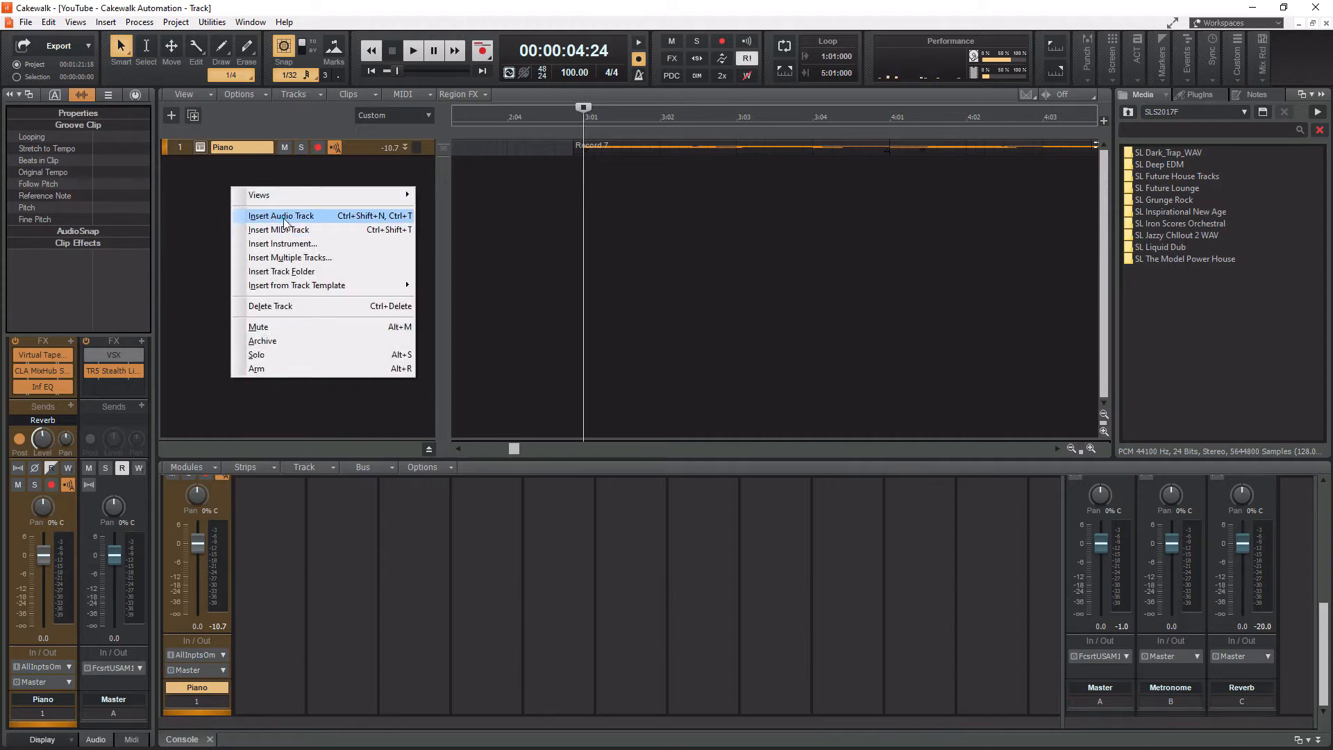
{"action": "left_click", "coordinate": [280, 215]}
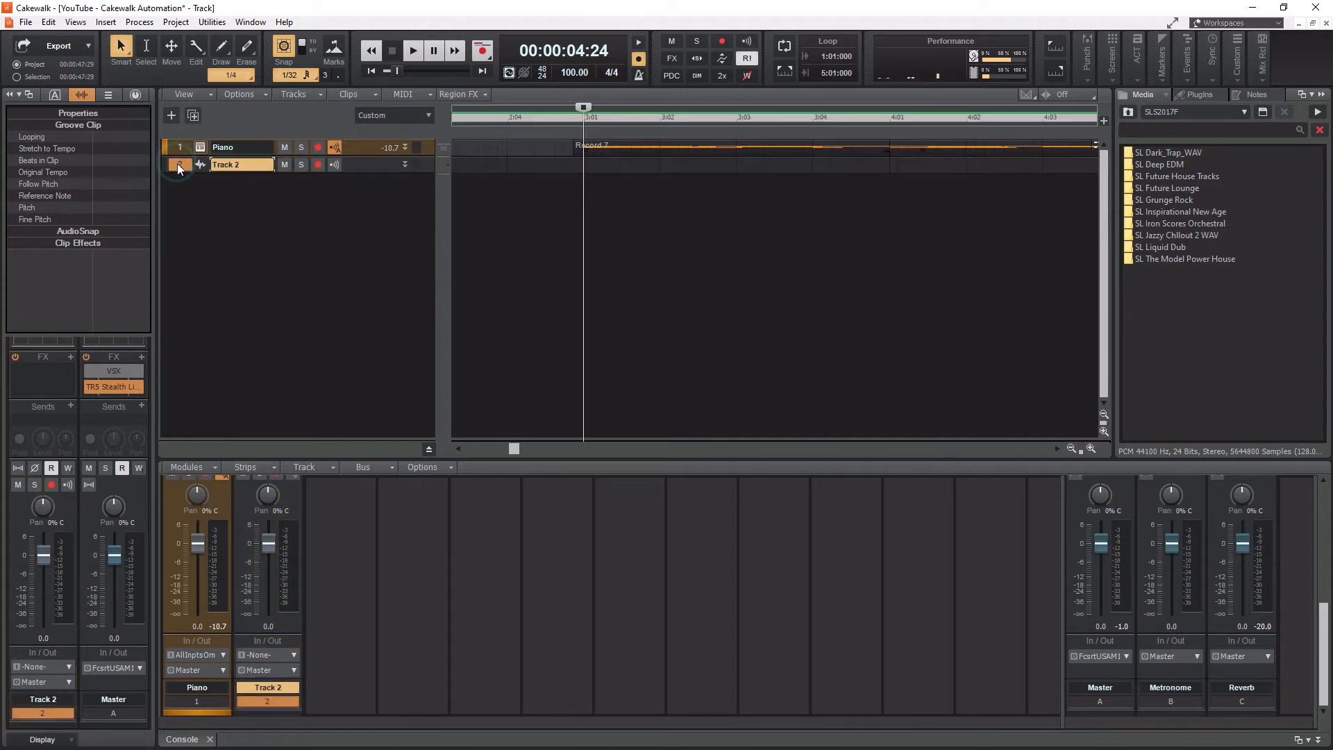
{"action": "left_click", "coordinate": [25, 22]}
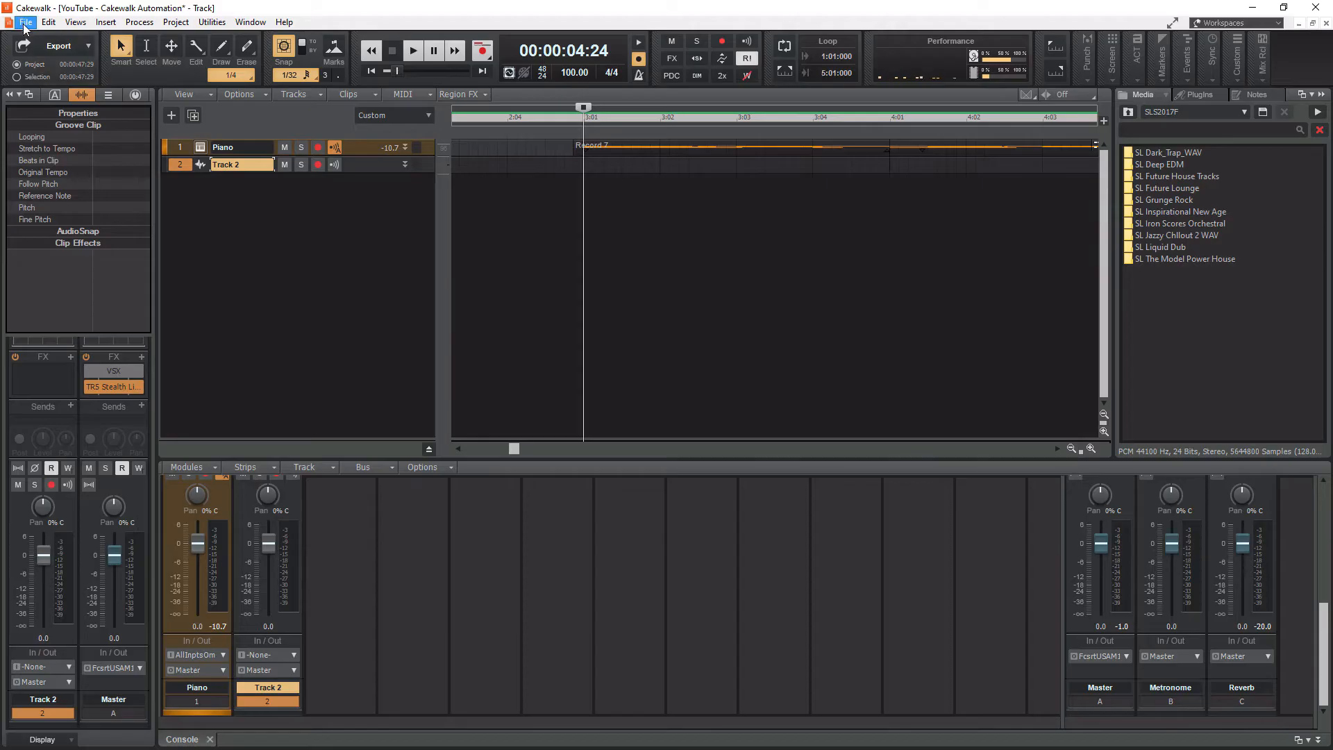
Step: Import the SL_DEDM_K2_120bpm_C_Drums loop as a clip on Track 2 via File > Import > Audio
{"action": "left_click", "coordinate": [25, 21]}
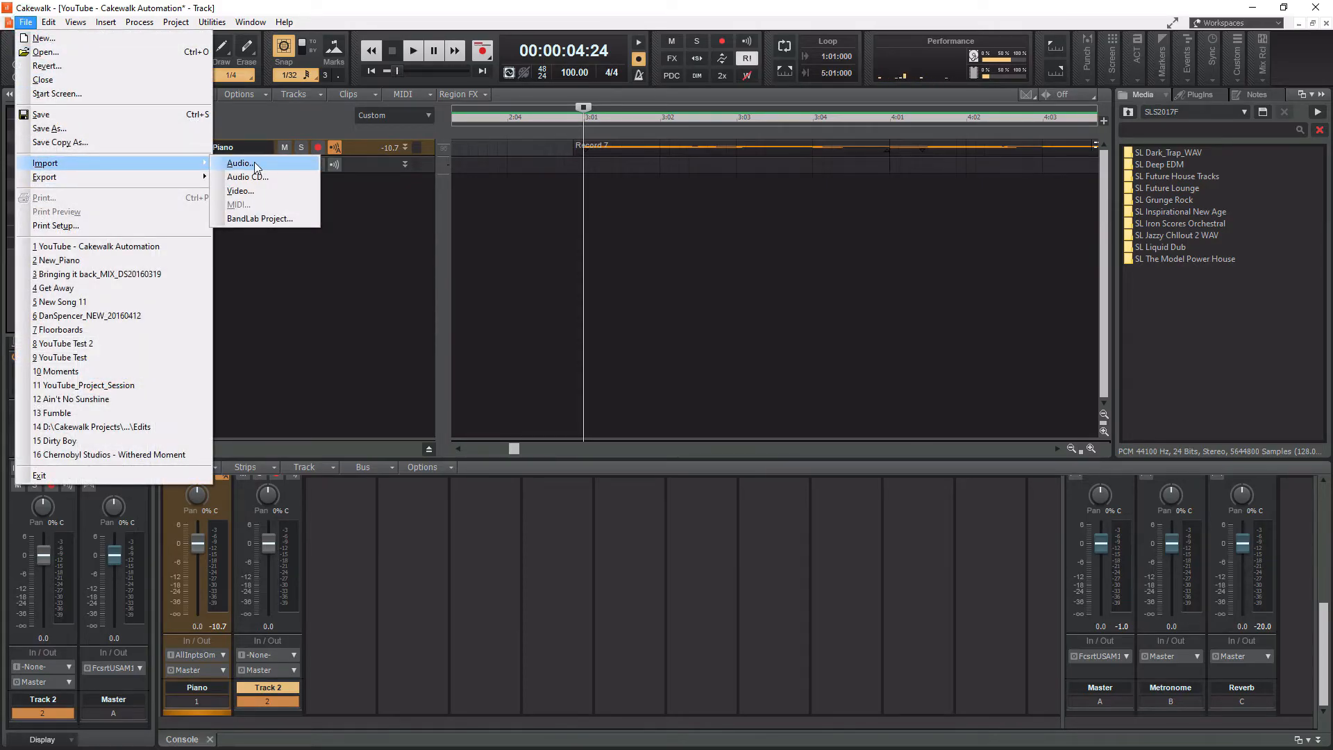
{"action": "left_click", "coordinate": [239, 164]}
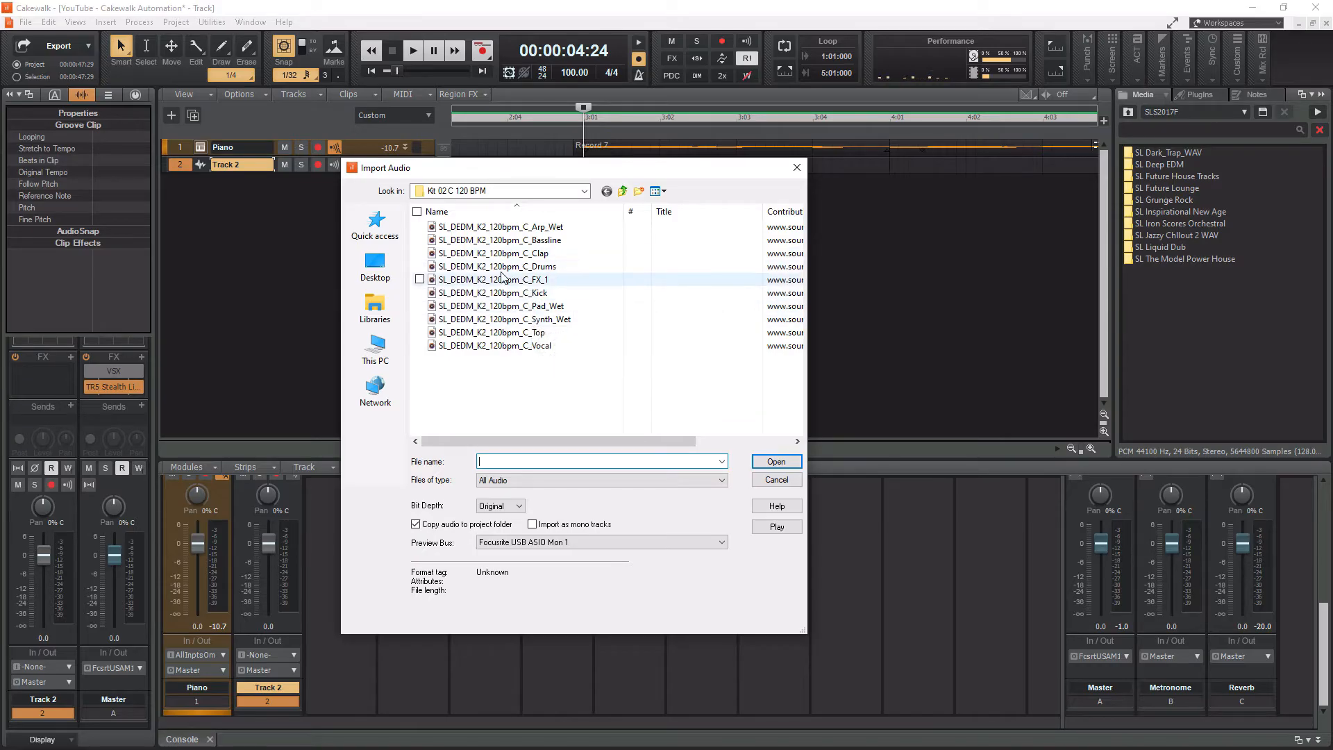
{"action": "left_click", "coordinate": [500, 267]}
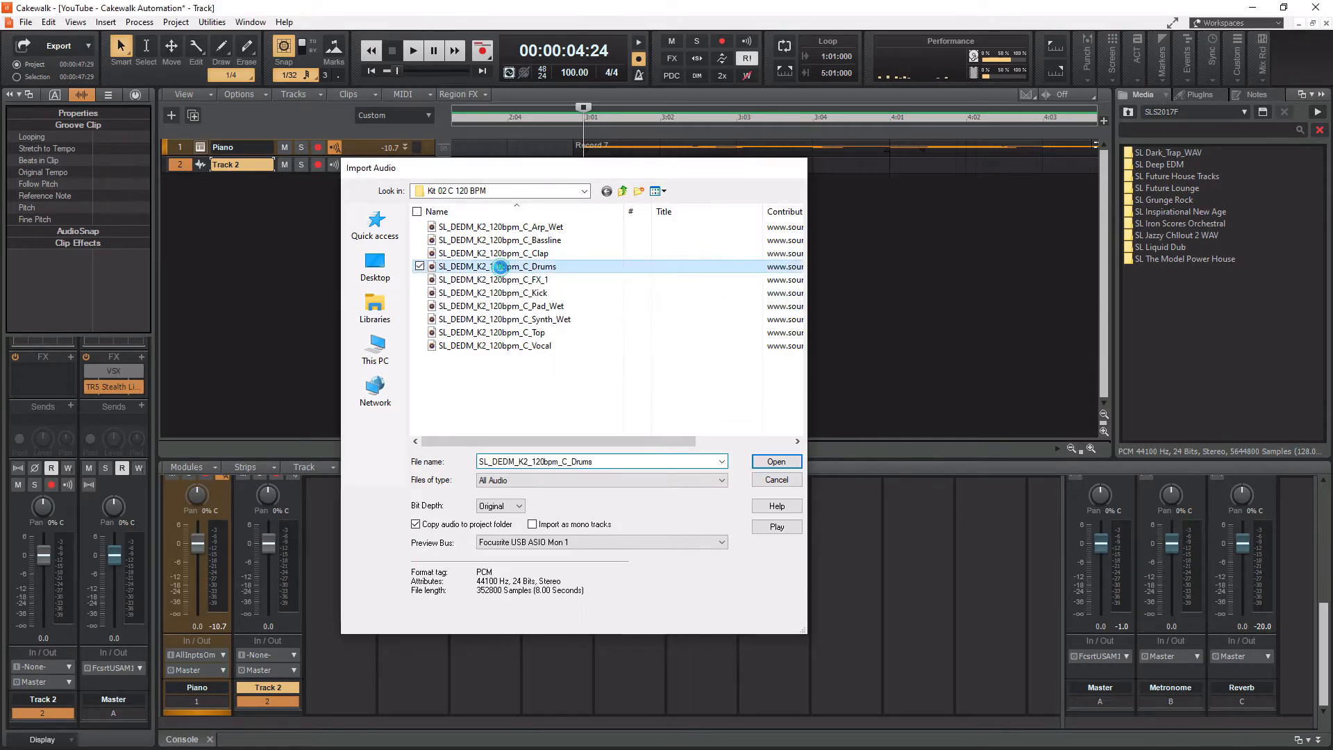
{"action": "left_click", "coordinate": [775, 461]}
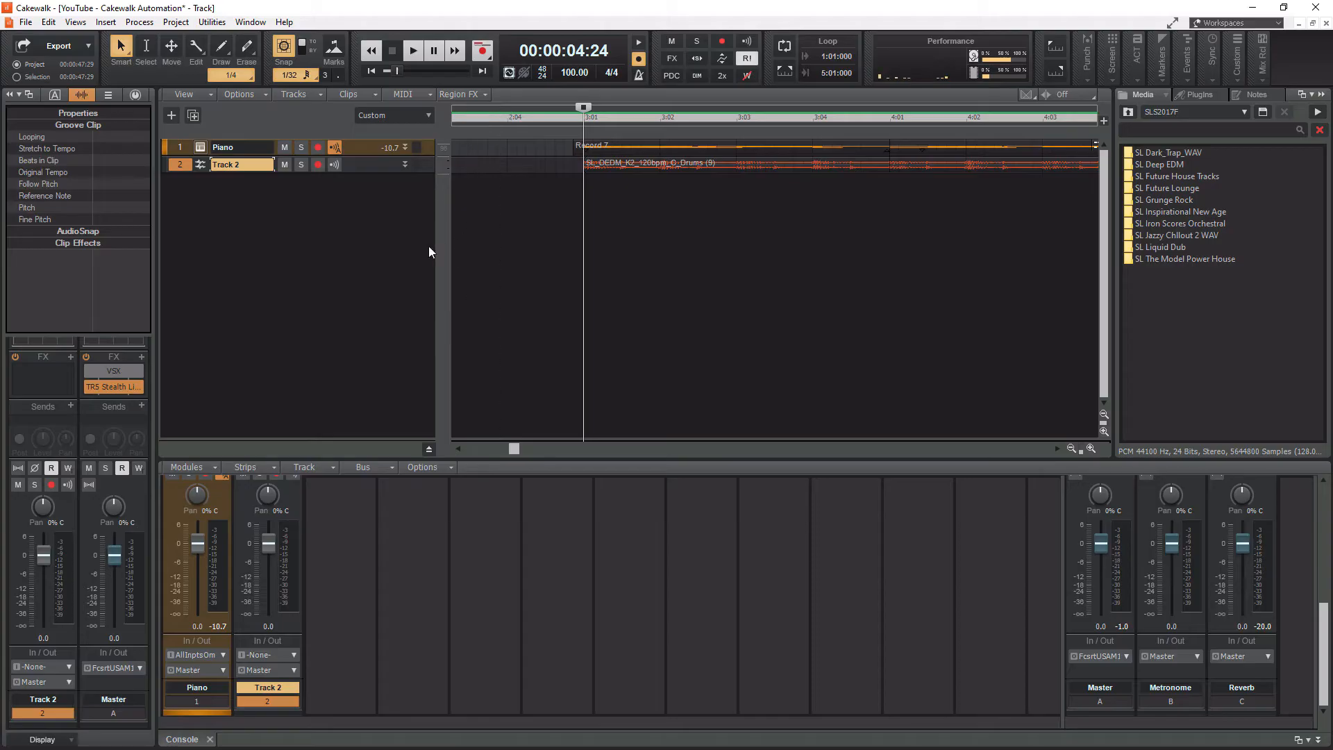
{"action": "mouse_move", "coordinate": [321, 244]}
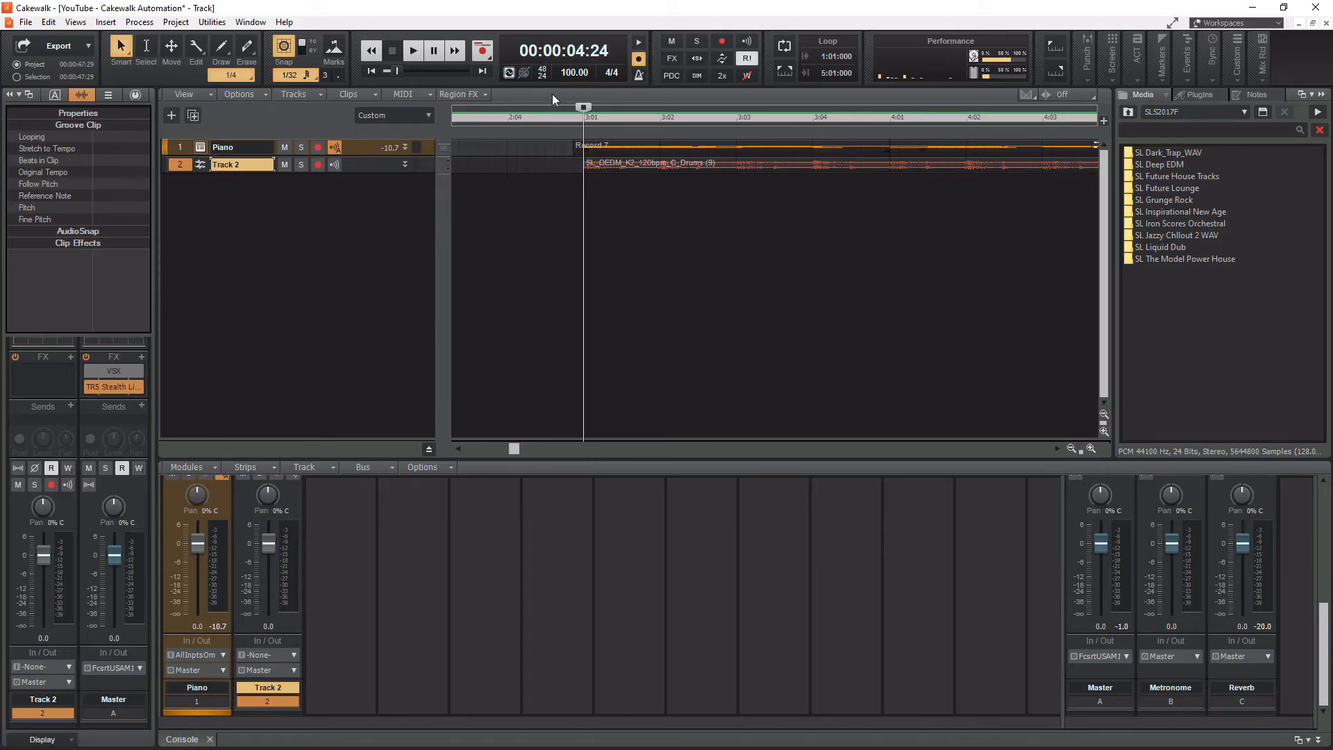
{"action": "mouse_move", "coordinate": [251, 195]}
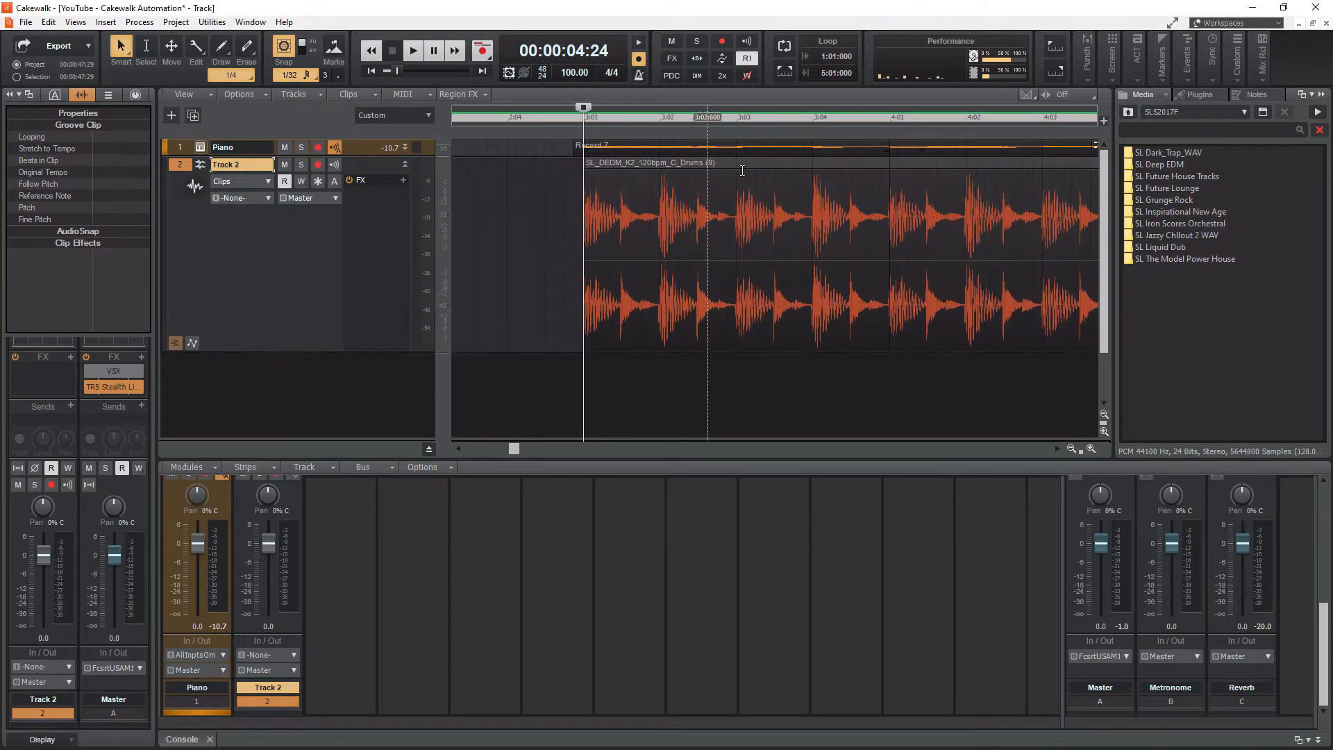
Step: Move the Now time to just before measure 3 and enlarge Track 2 to show the waveform
{"action": "left_click", "coordinate": [532, 107]}
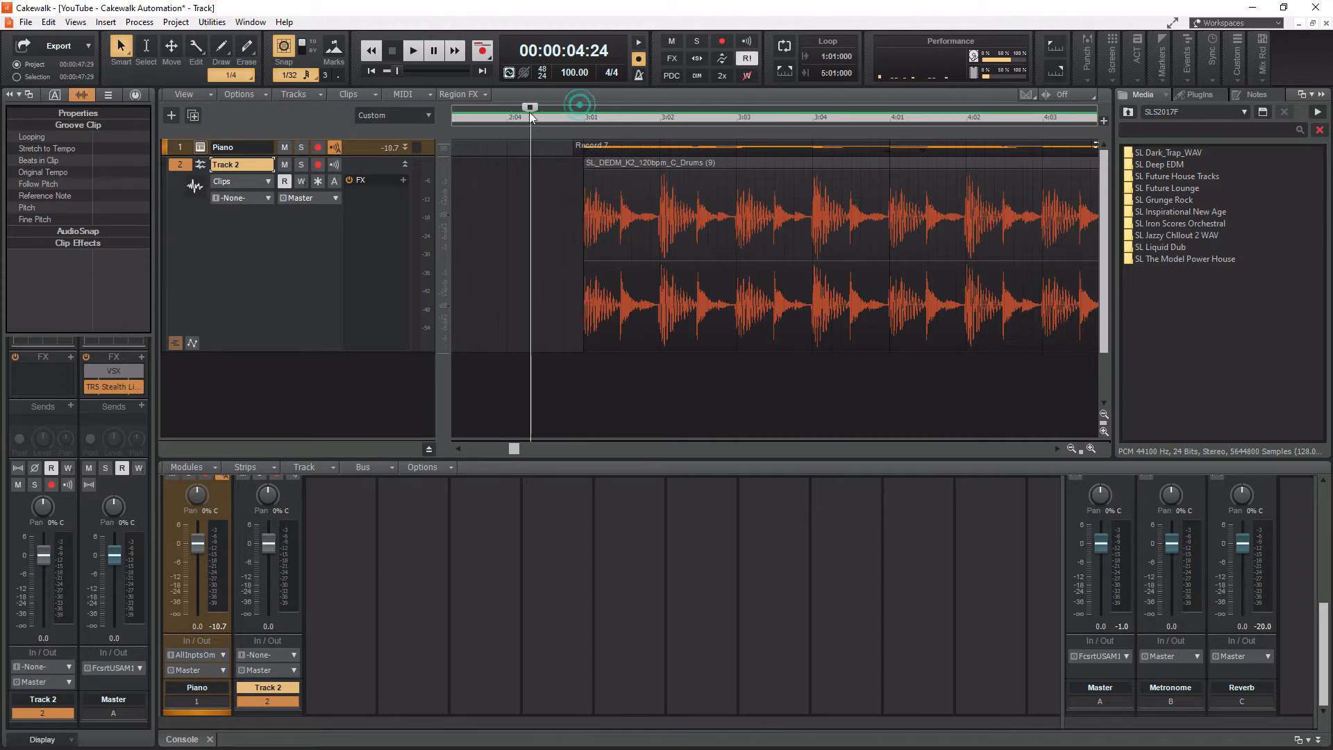
{"action": "left_click", "coordinate": [688, 116]}
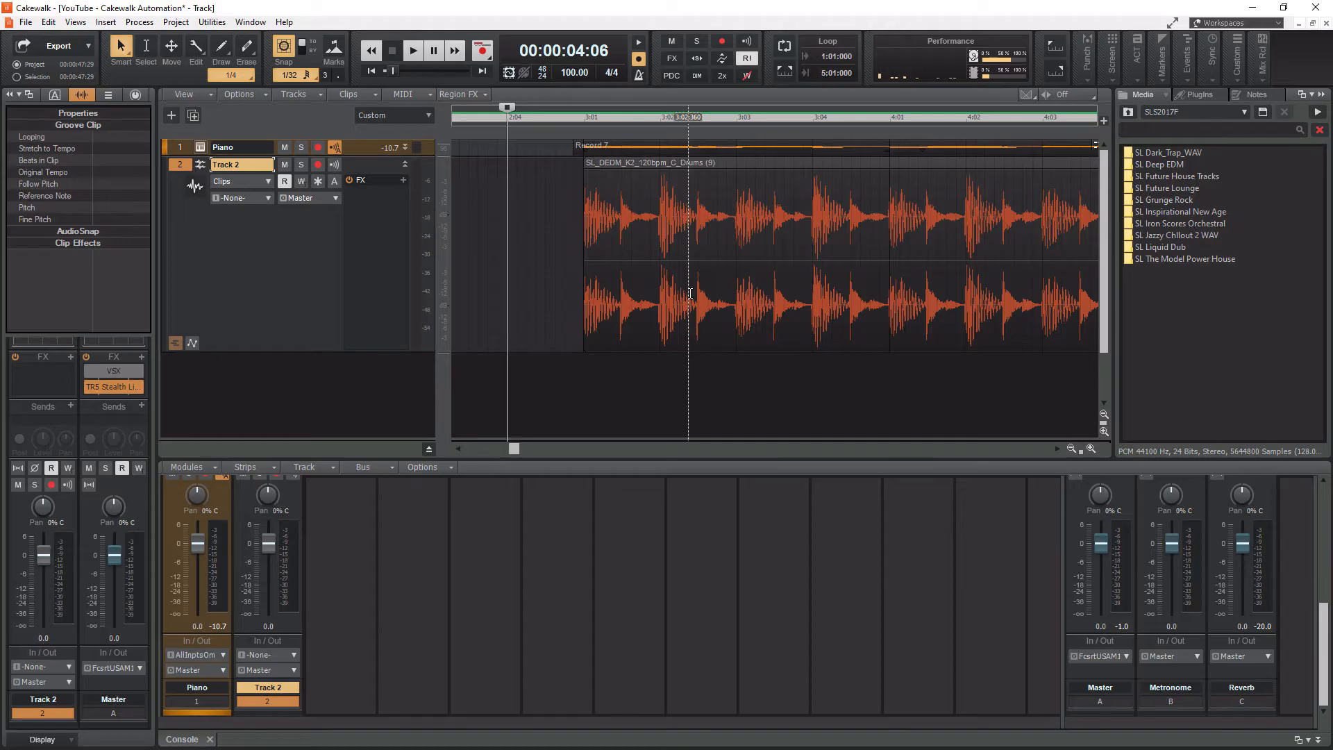
{"action": "left_click", "coordinate": [830, 260]}
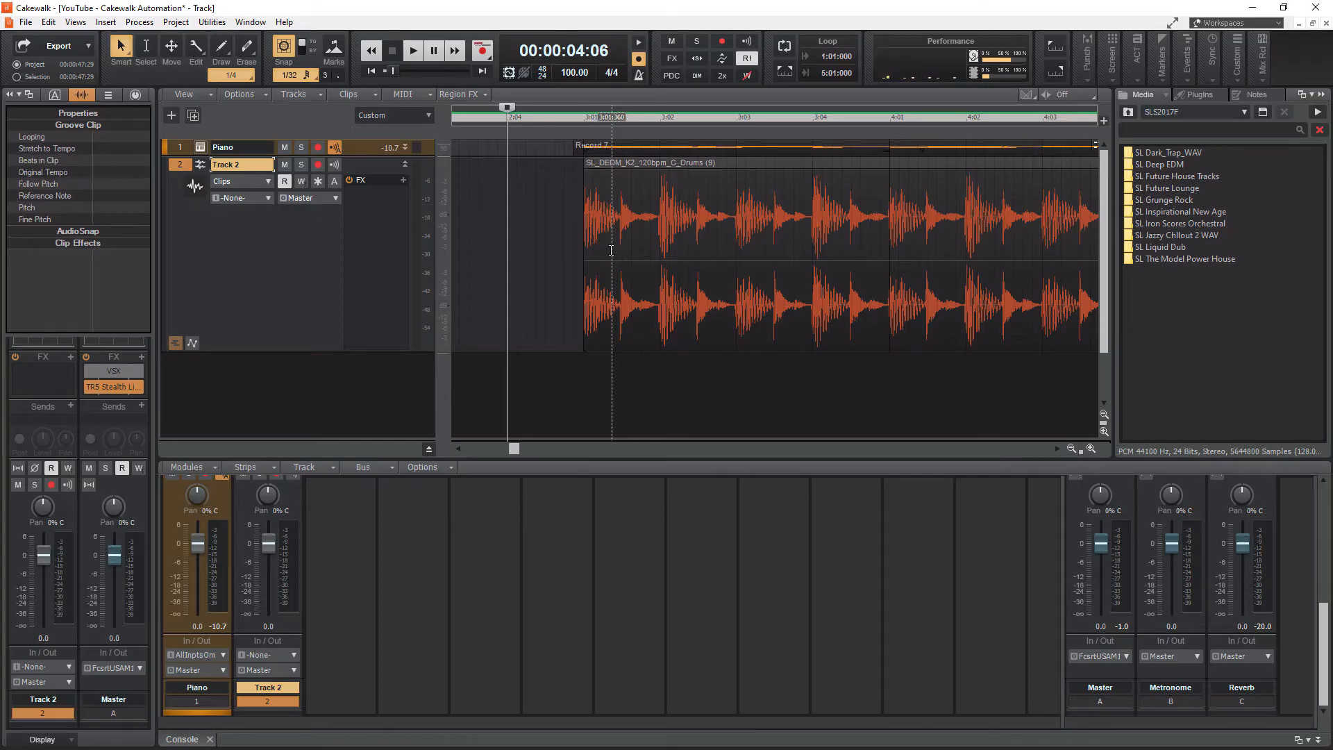
{"action": "left_click", "coordinate": [413, 50]}
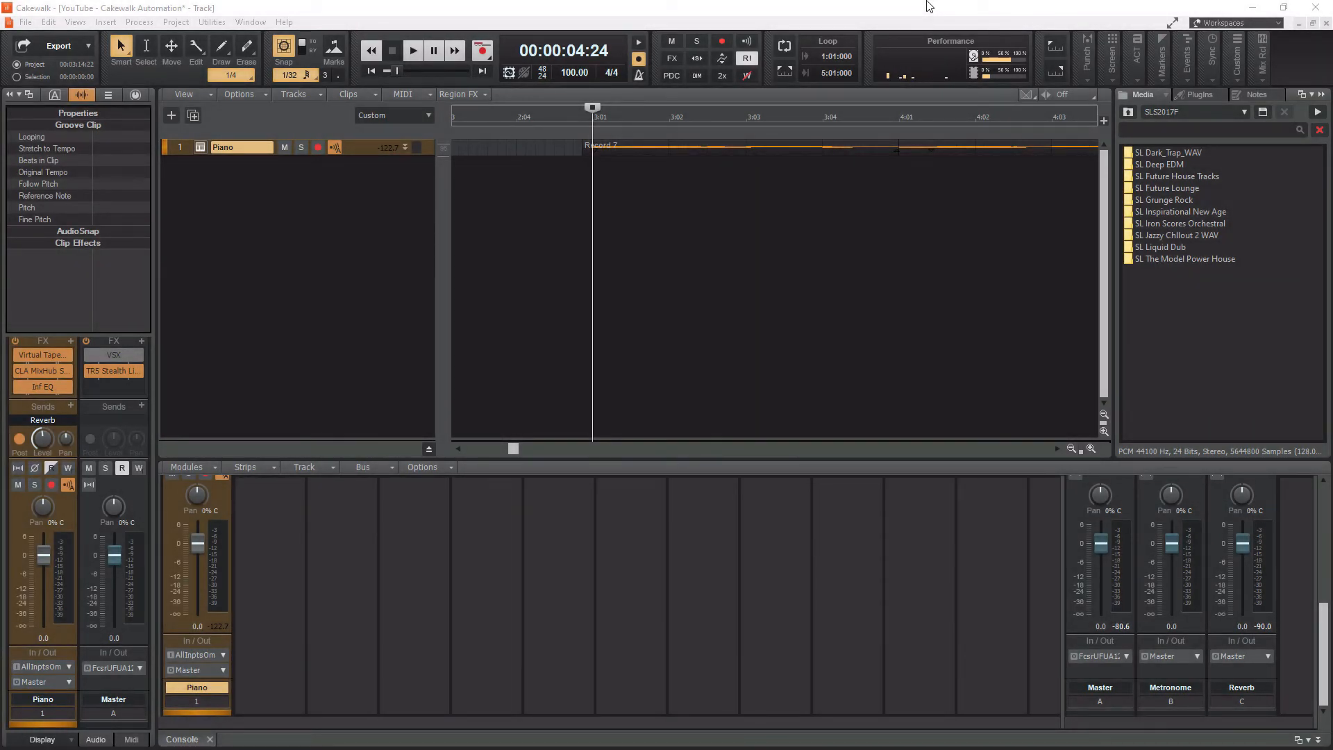
{"action": "mouse_move", "coordinate": [308, 5]}
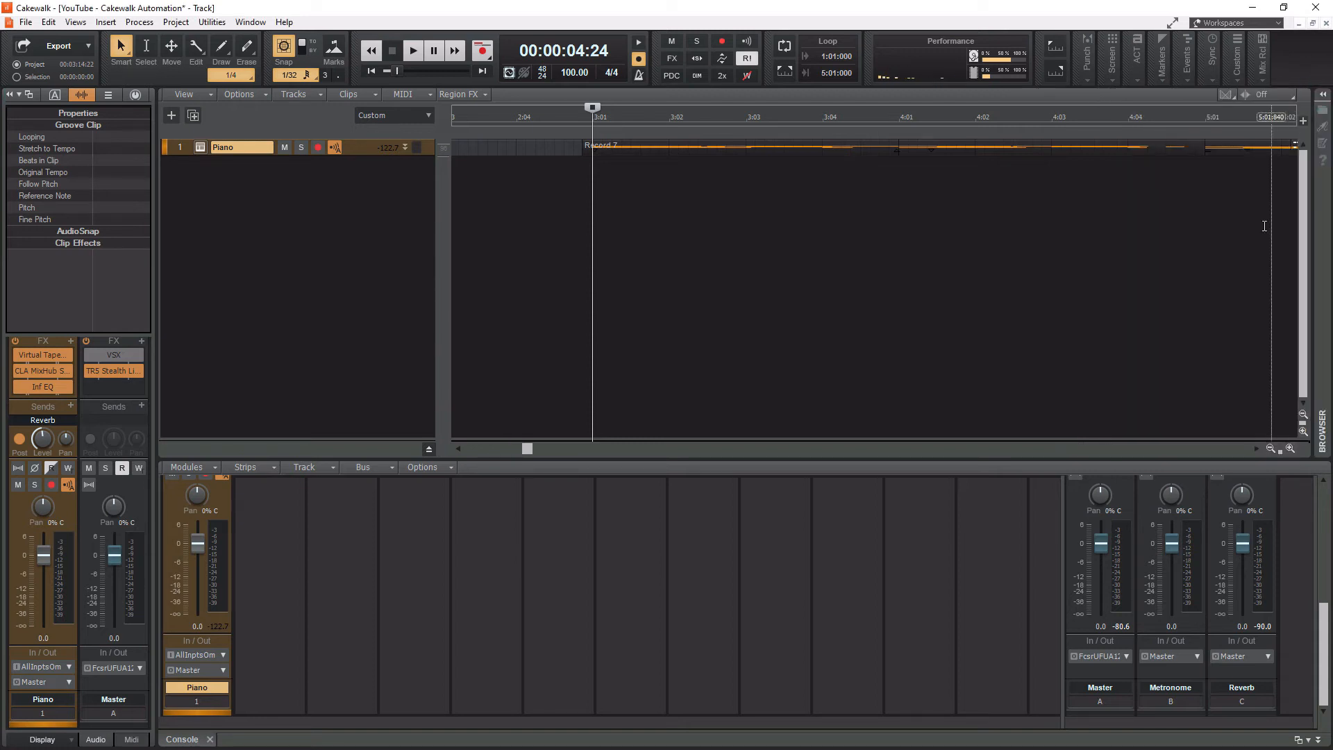
{"action": "mouse_move", "coordinate": [1321, 96]}
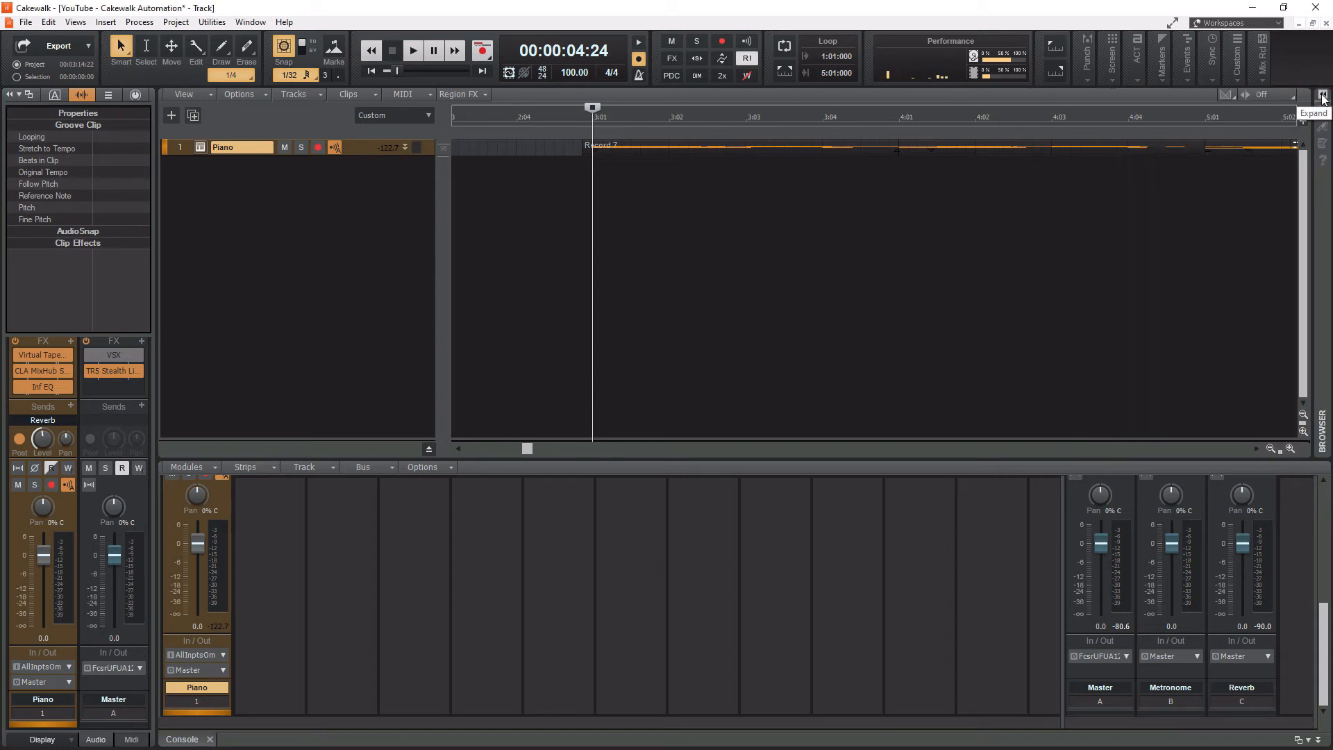
Step: Expand the collapsed Browser panel back beside the track area
{"action": "left_click", "coordinate": [1321, 98]}
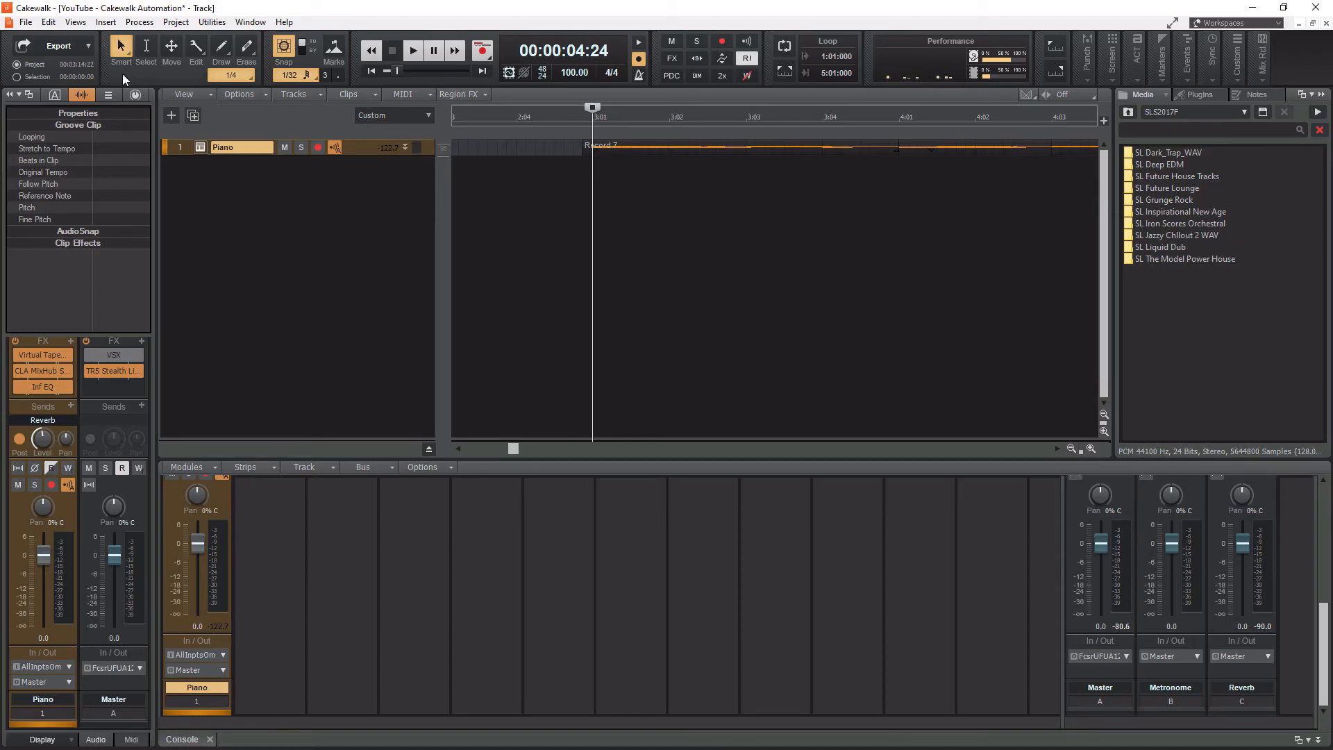
{"action": "left_click", "coordinate": [75, 20]}
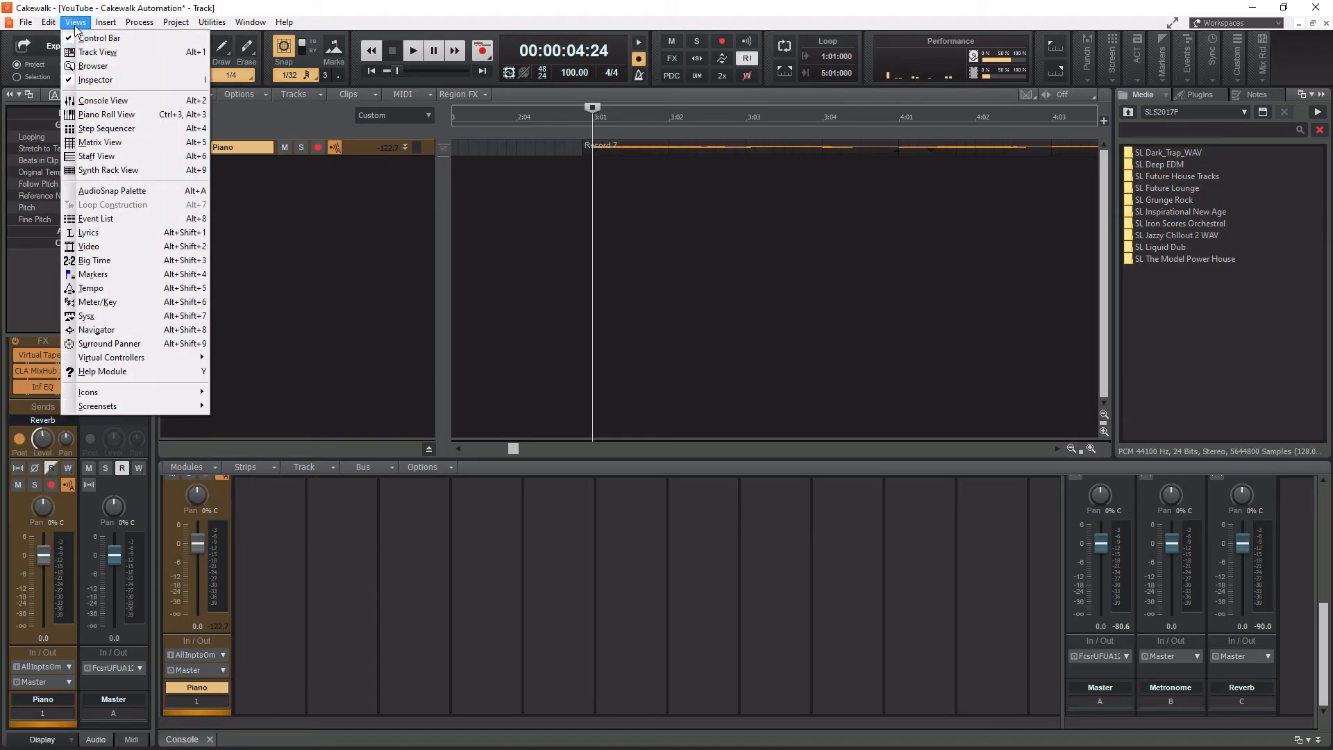
{"action": "mouse_move", "coordinate": [93, 66]}
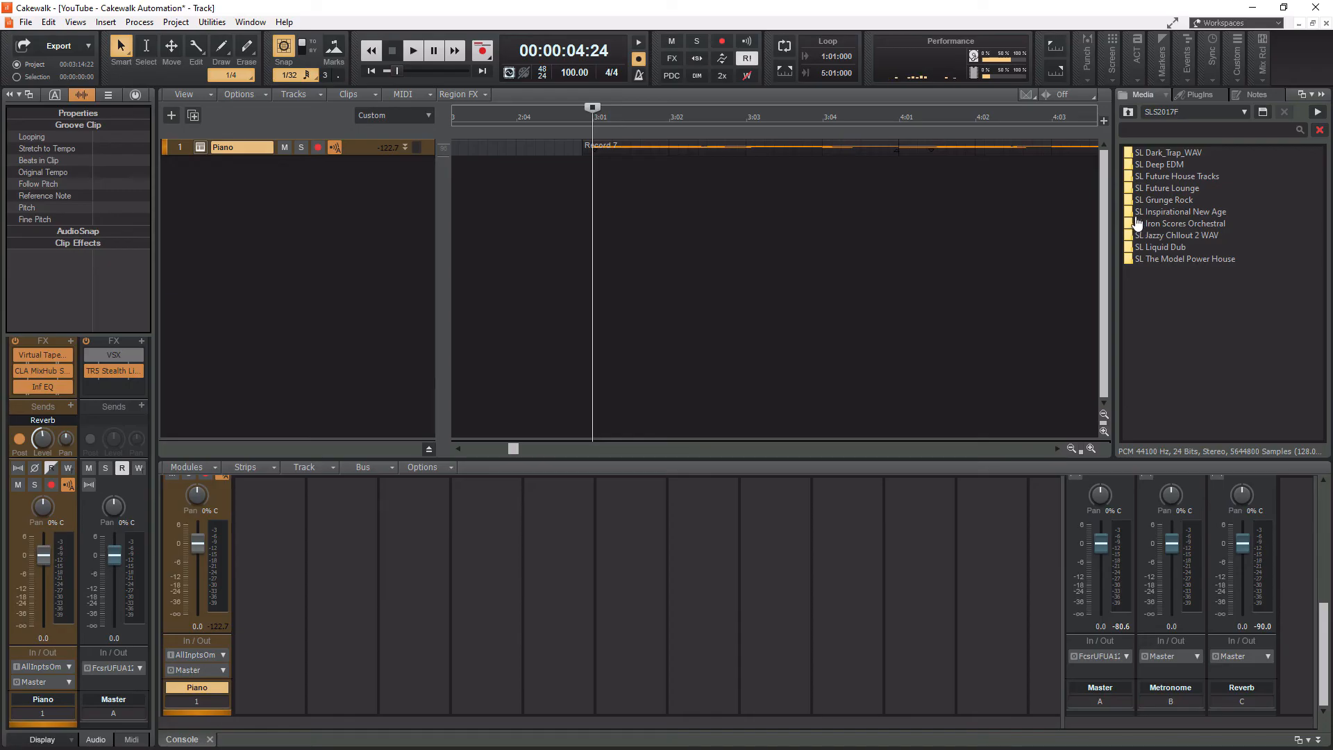
Step: Navigate the loop library folders to the Kit 03 F# 120 BPM folder
{"action": "double_click", "coordinate": [1182, 211]}
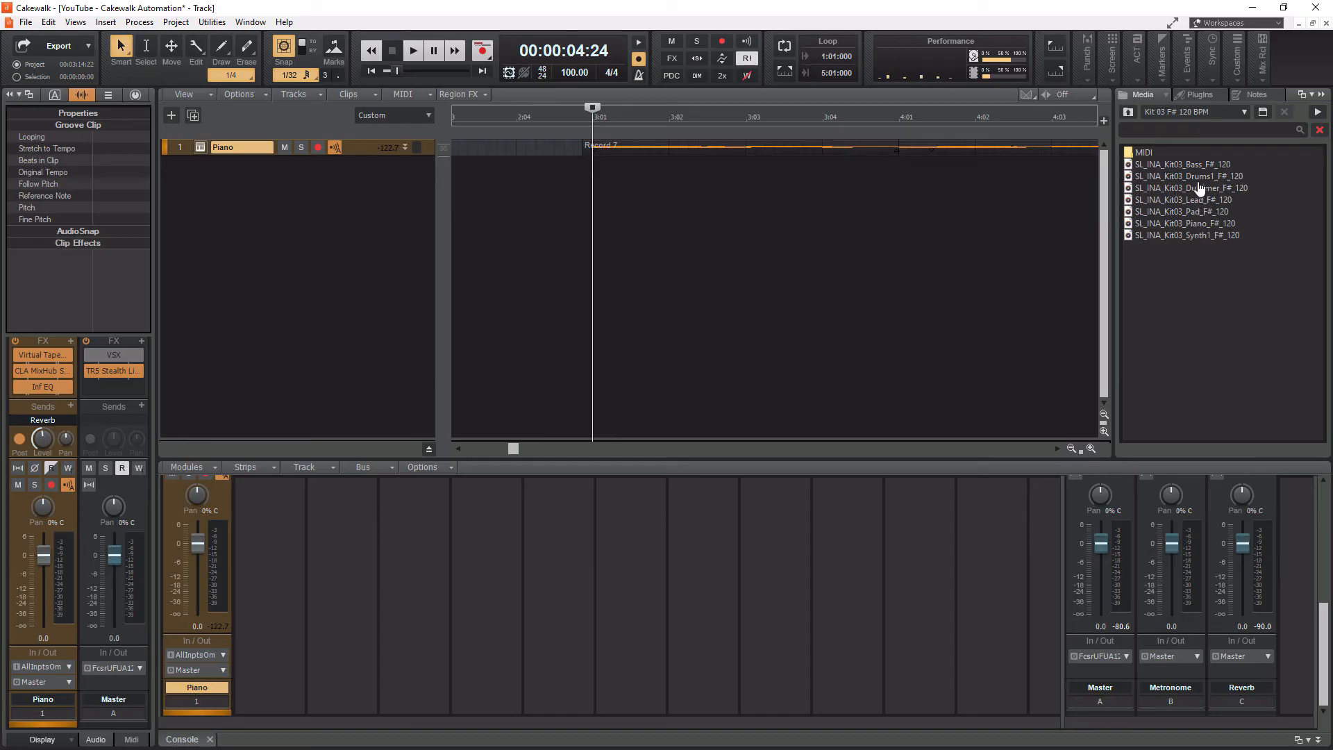
{"action": "mouse_move", "coordinate": [1203, 181]}
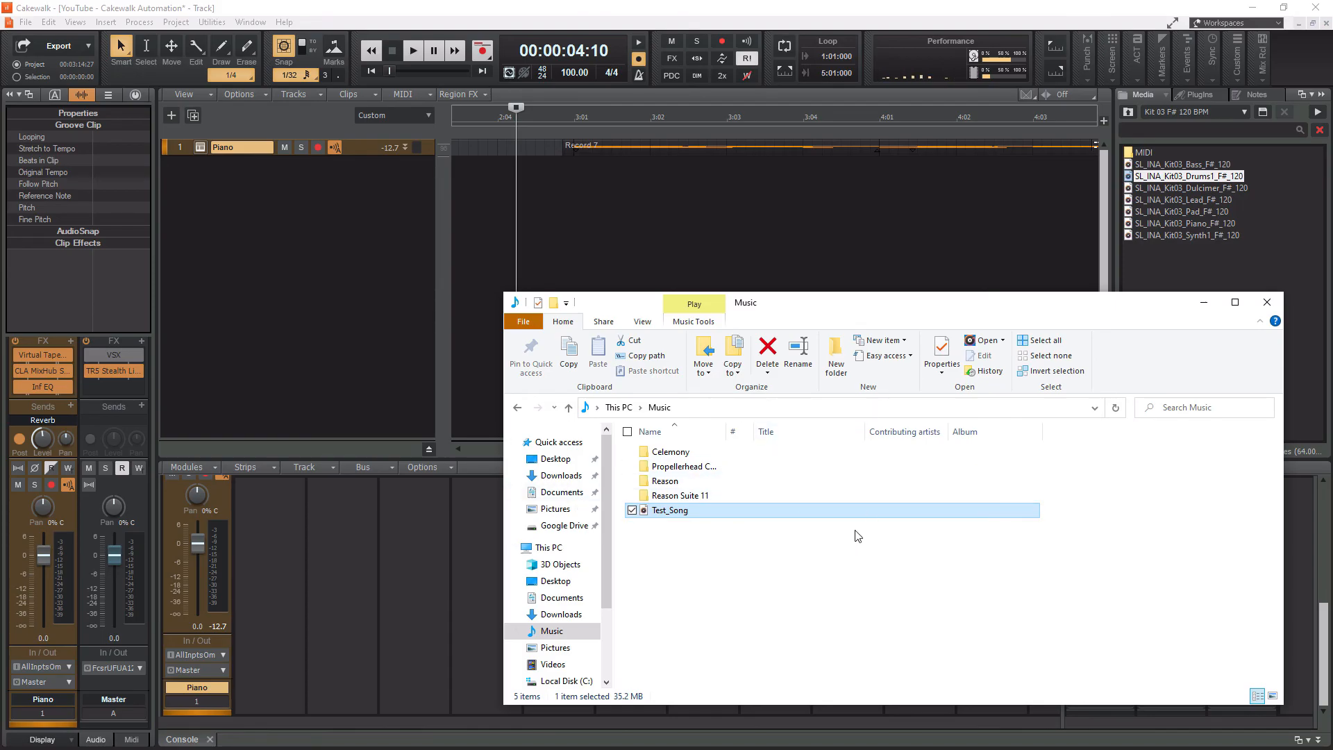
Step: Select the Test_Song file in the Music folder
{"action": "left_click", "coordinate": [670, 510]}
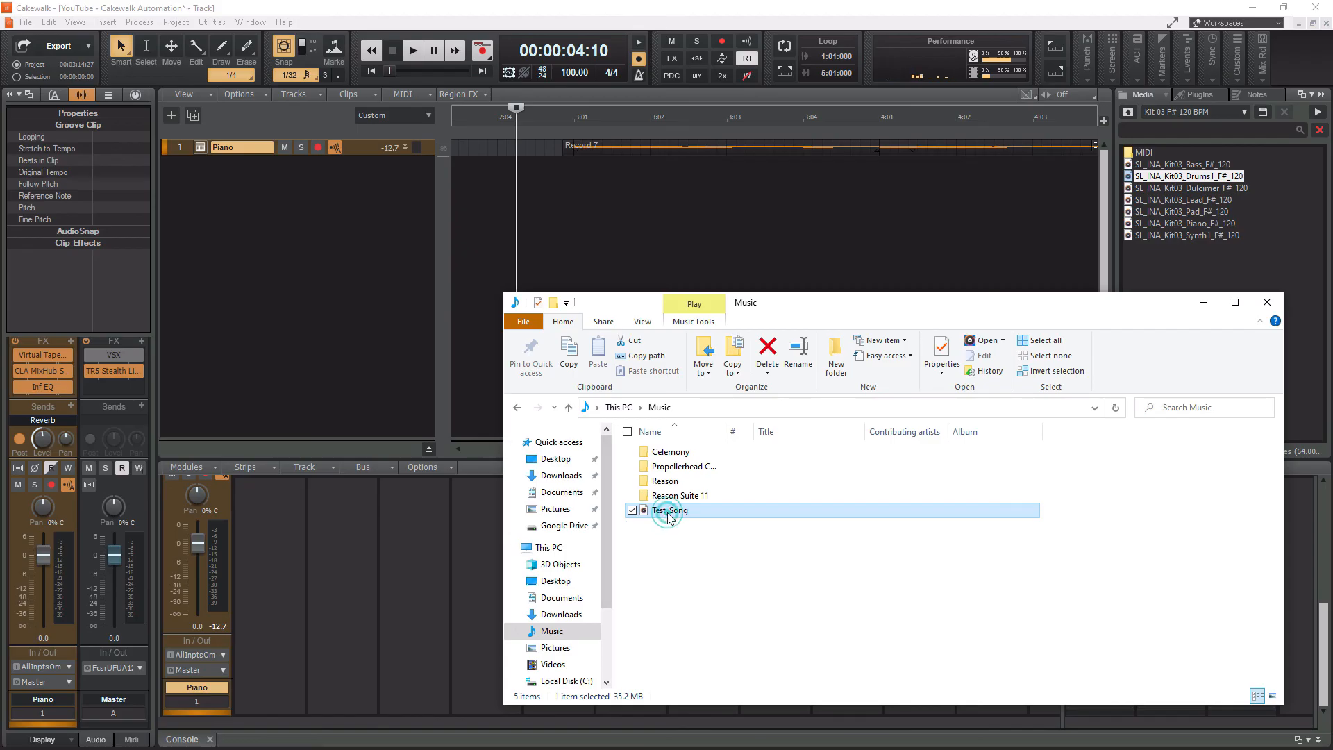